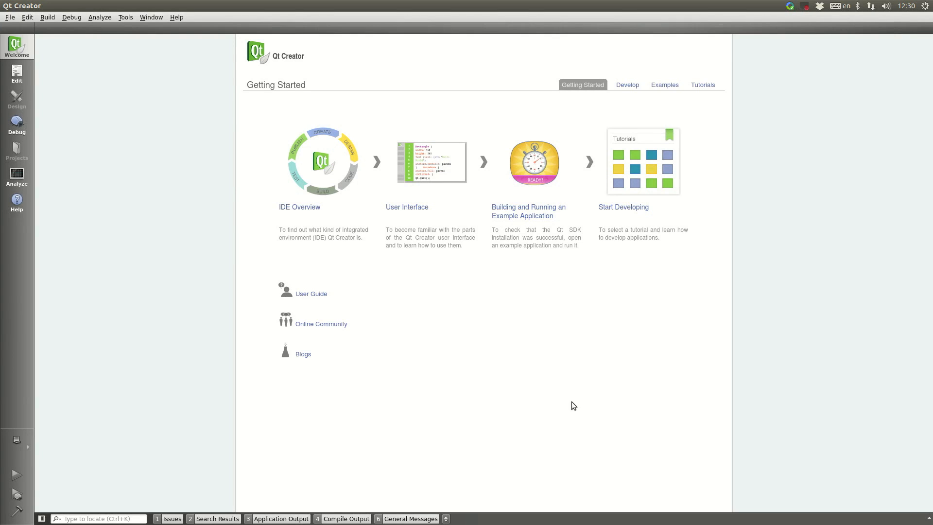
mouse_move(459, 332)
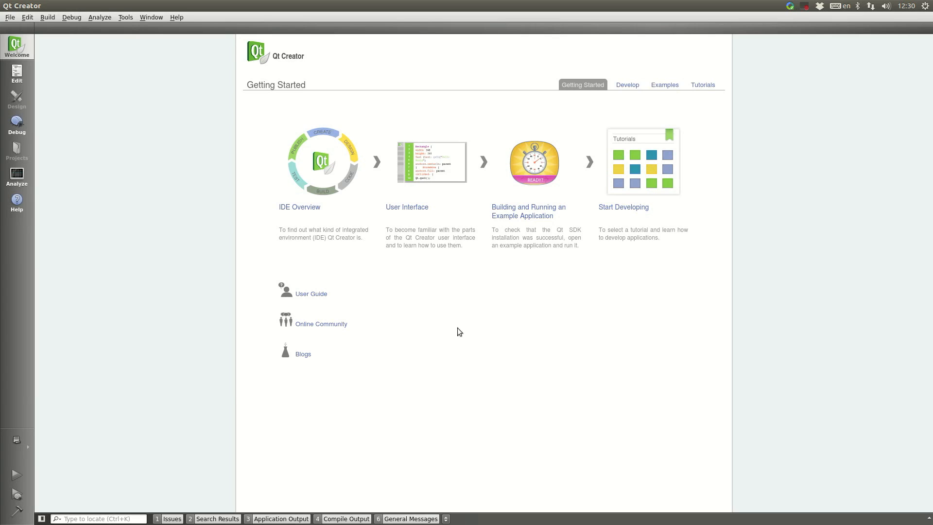
Step: Start a new Qt Quick 2 Application (Built-in Types) project
click(10, 17)
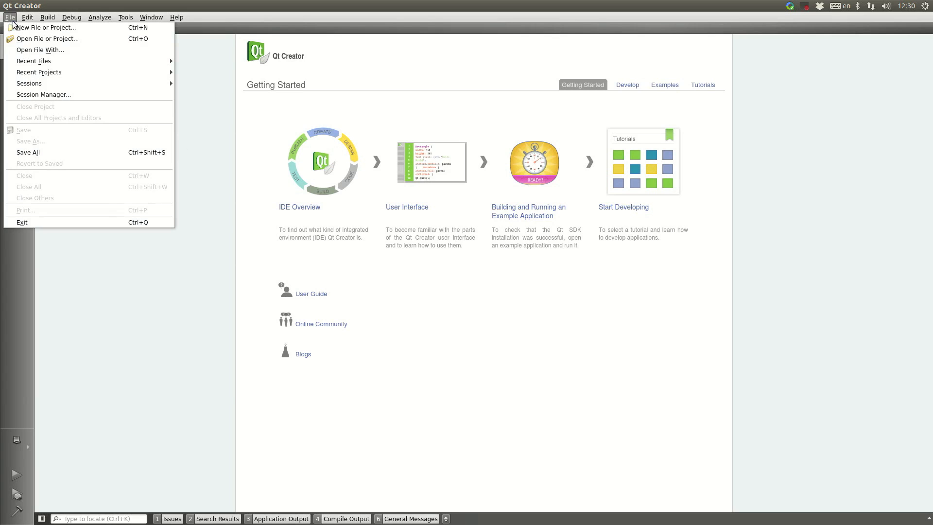
click(45, 27)
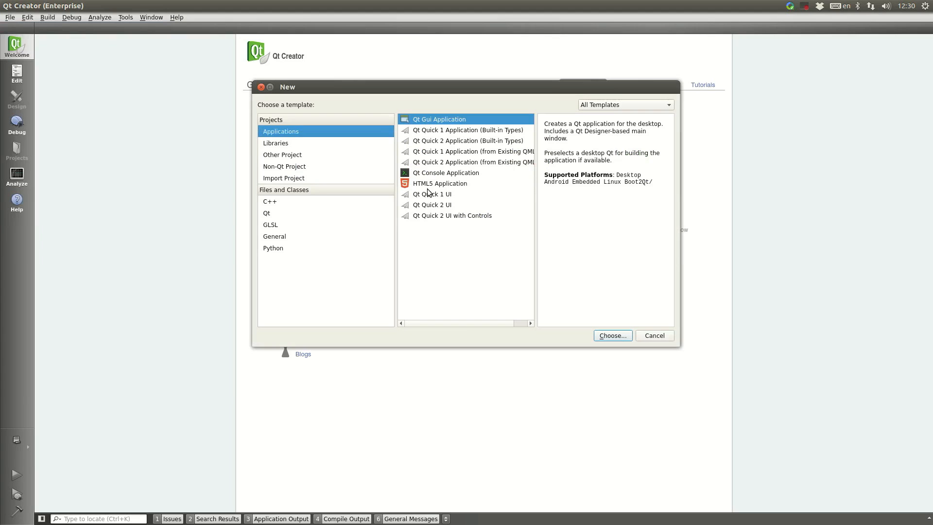
click(468, 140)
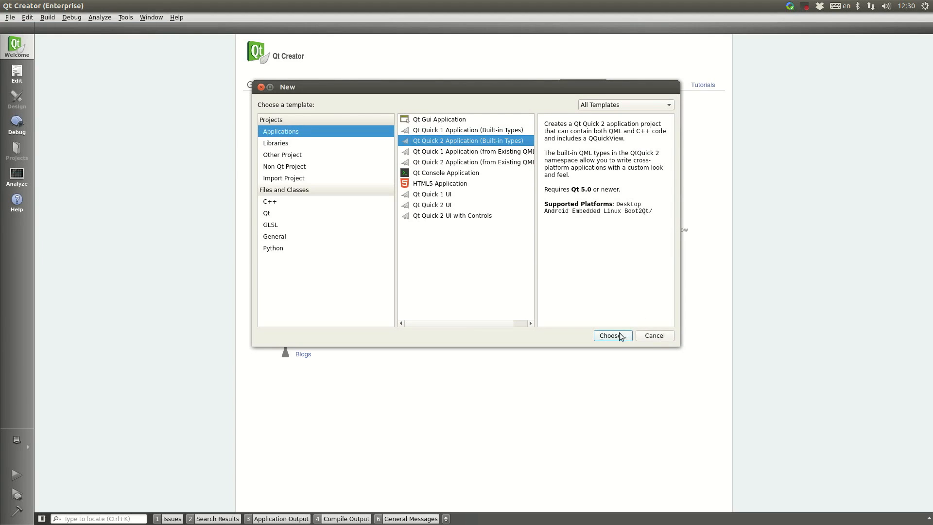
click(612, 335)
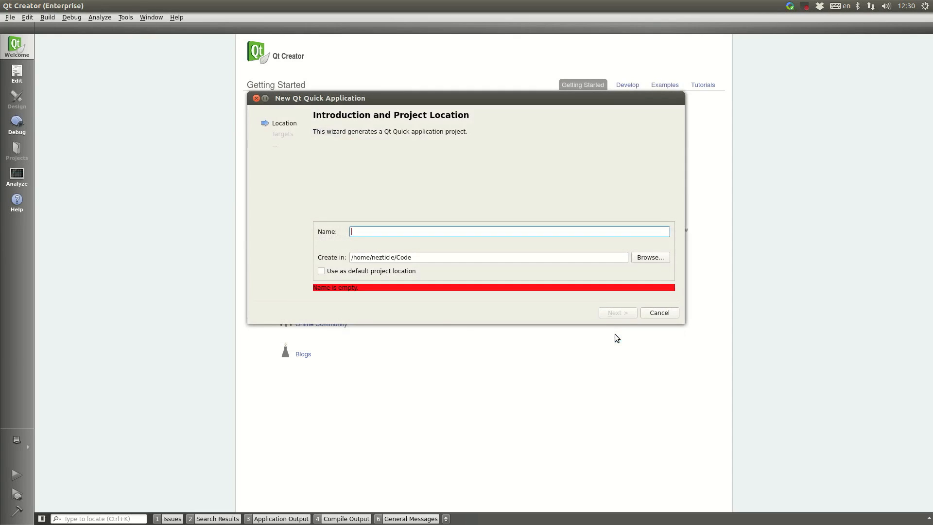
Step: Name the project QtDemoApplication and target the Boot2Qt eAndroid iMX6 kit instead of Android
text(Qt)
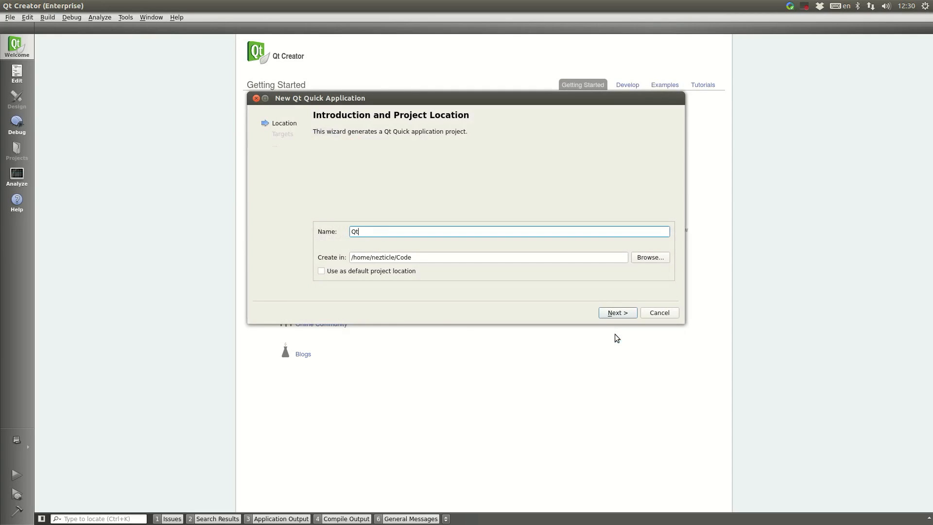
text(DemoApplicatio)
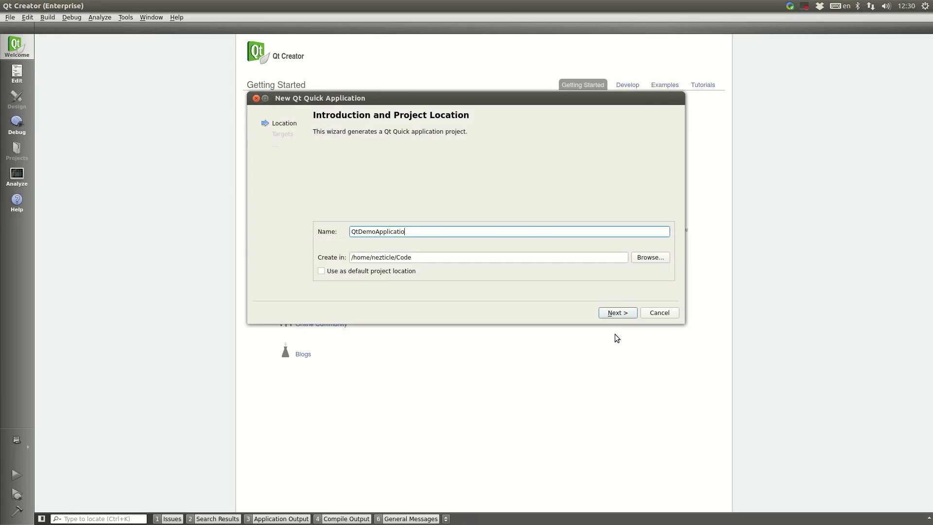
click(616, 313)
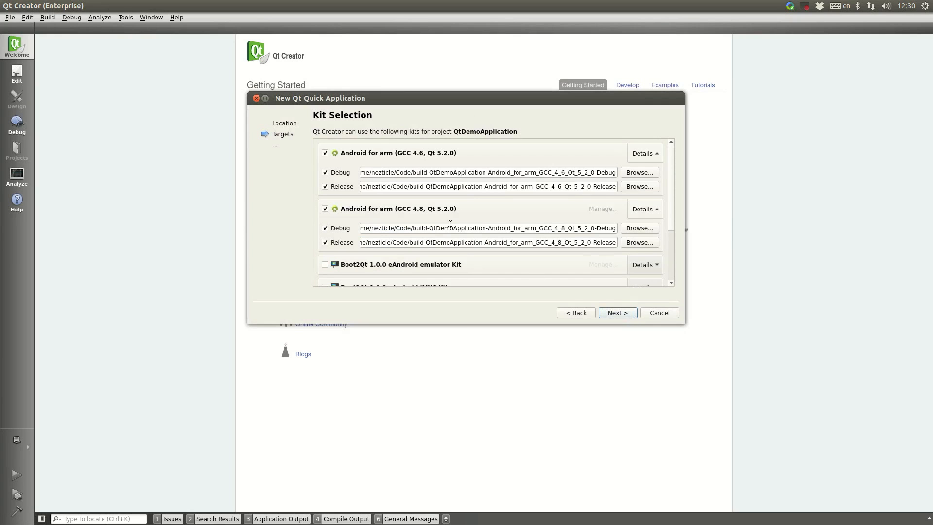
click(325, 153)
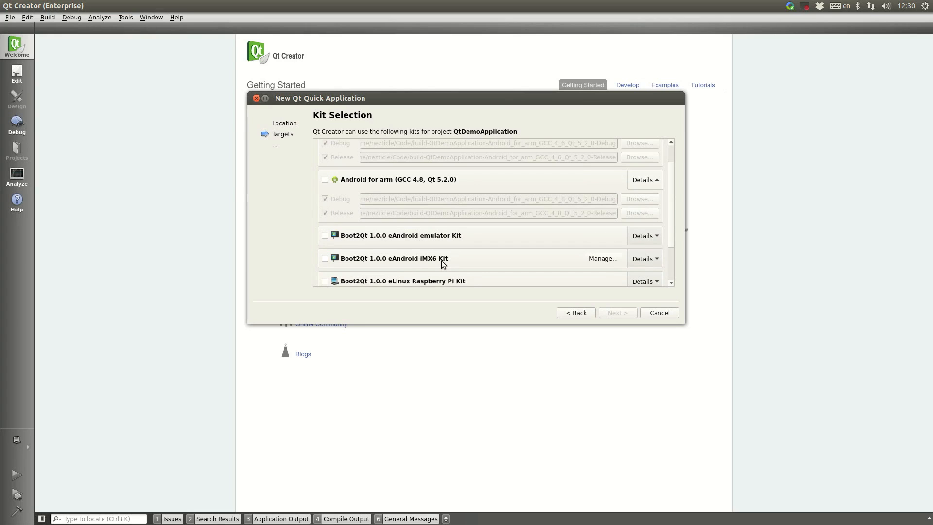
mouse_move(425, 266)
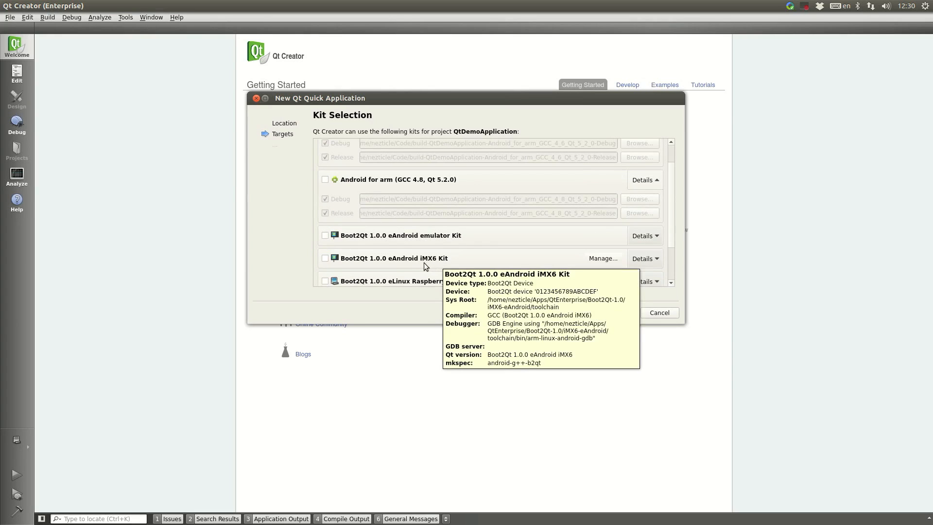
click(325, 259)
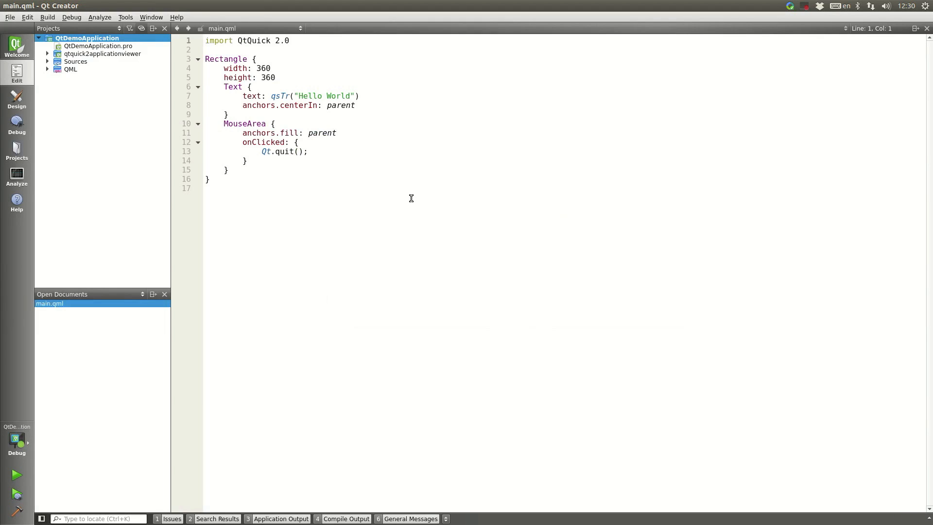
Step: Add font.pointSize: 32 to the Hello World Text element in main.qml
click(354, 106)
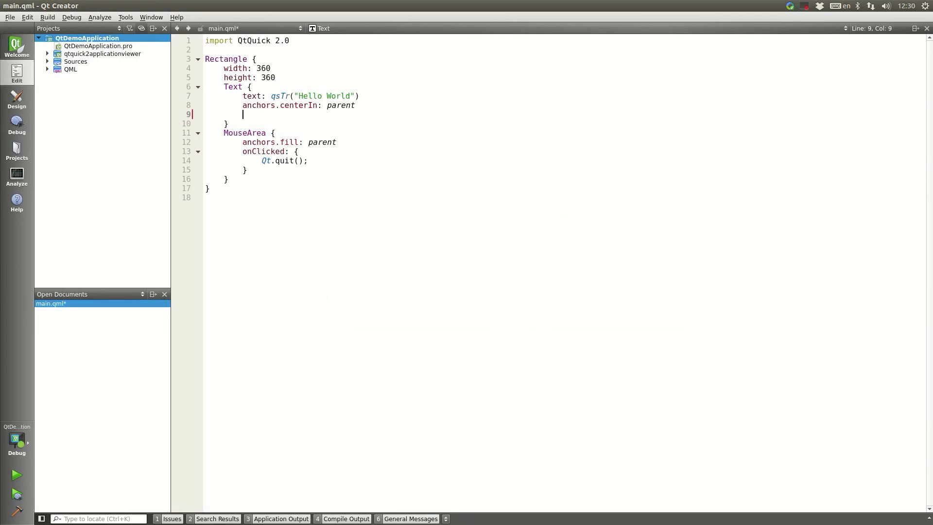
text(font.pointSize:)
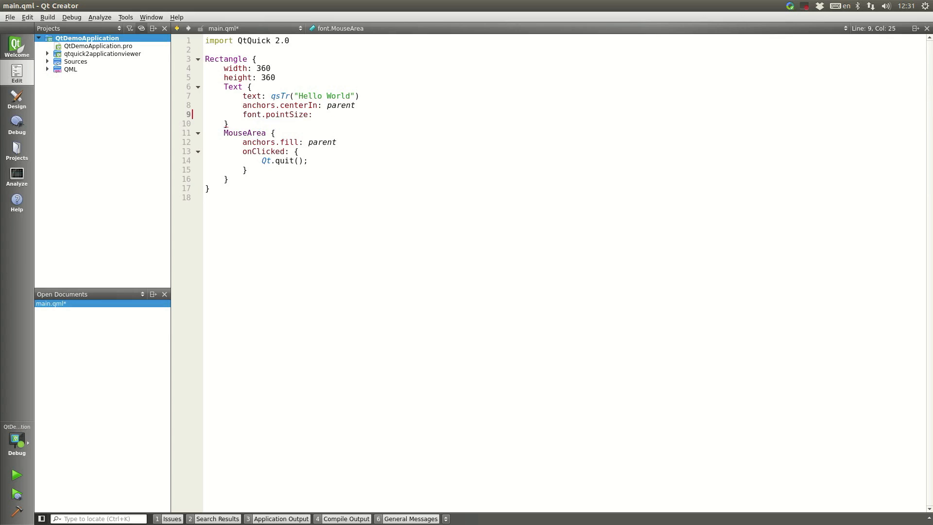
text(32)
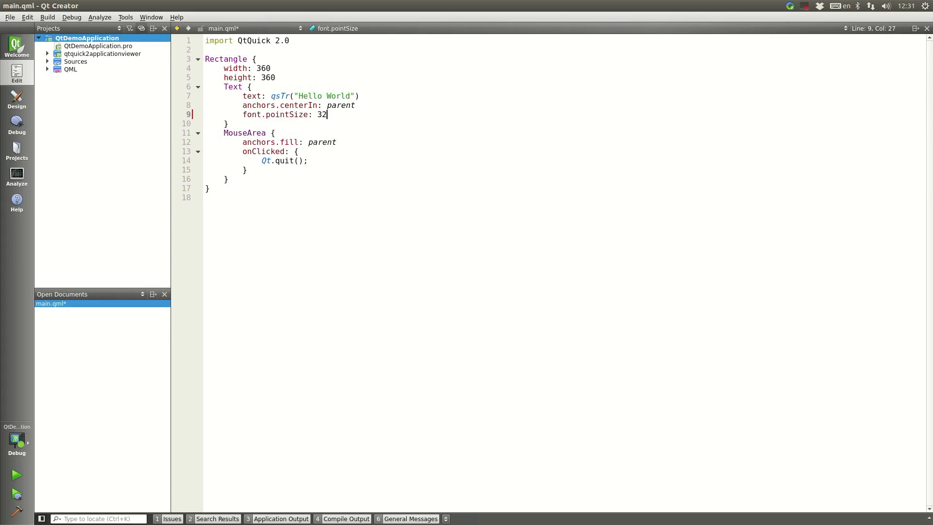
click(337, 142)
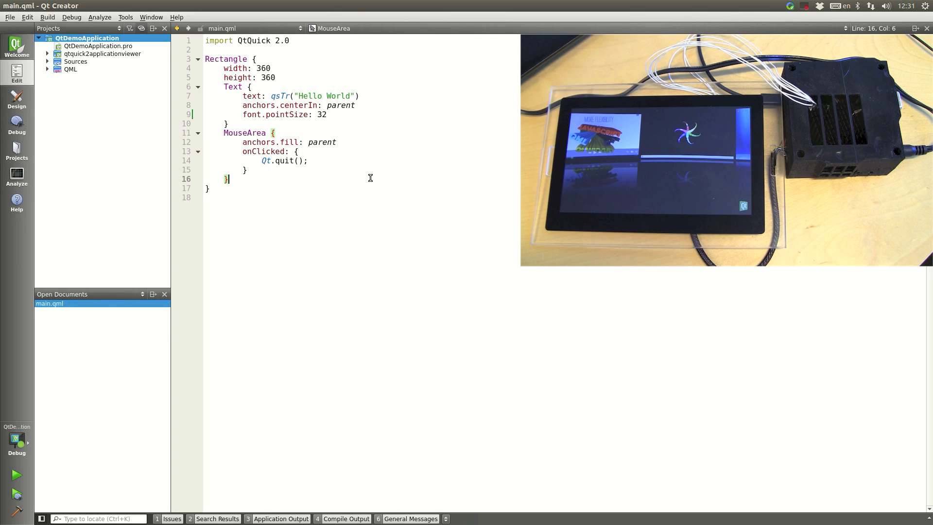
mouse_move(310, 432)
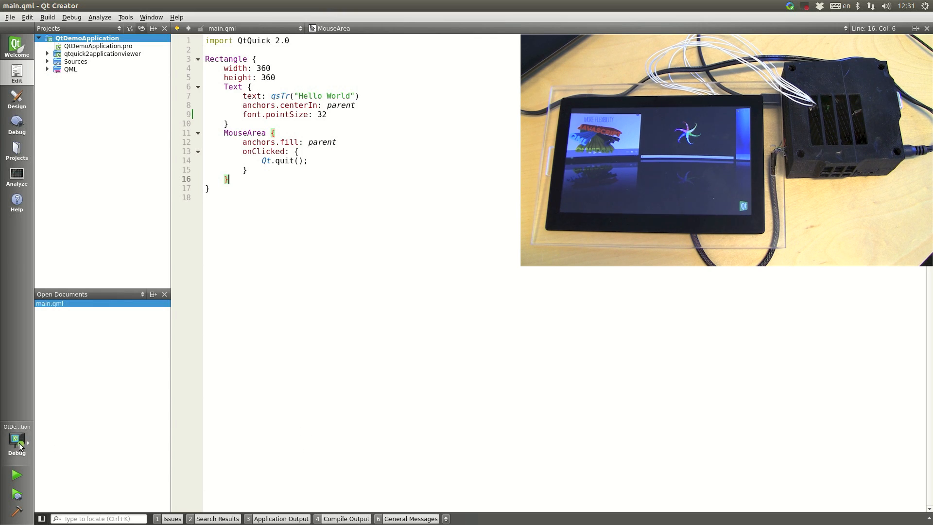
mouse_move(16, 441)
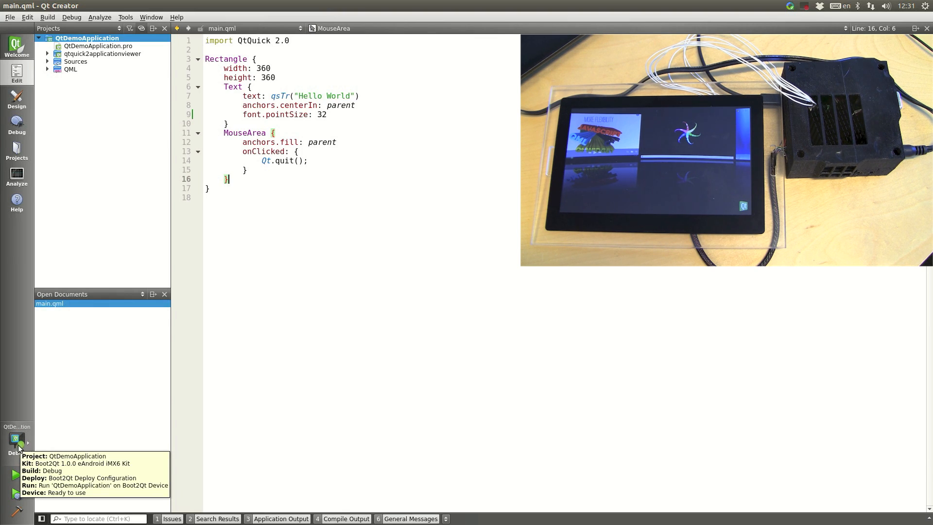
mouse_move(280, 430)
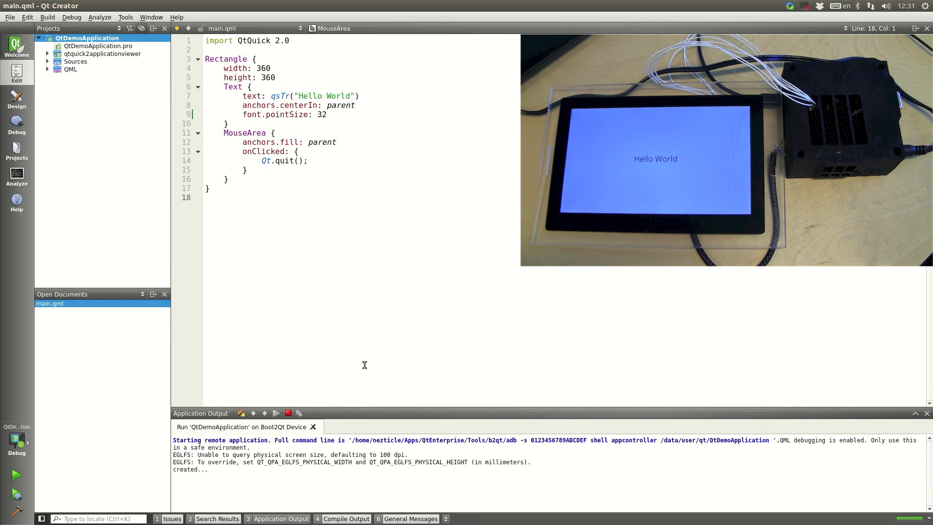
mouse_move(289, 414)
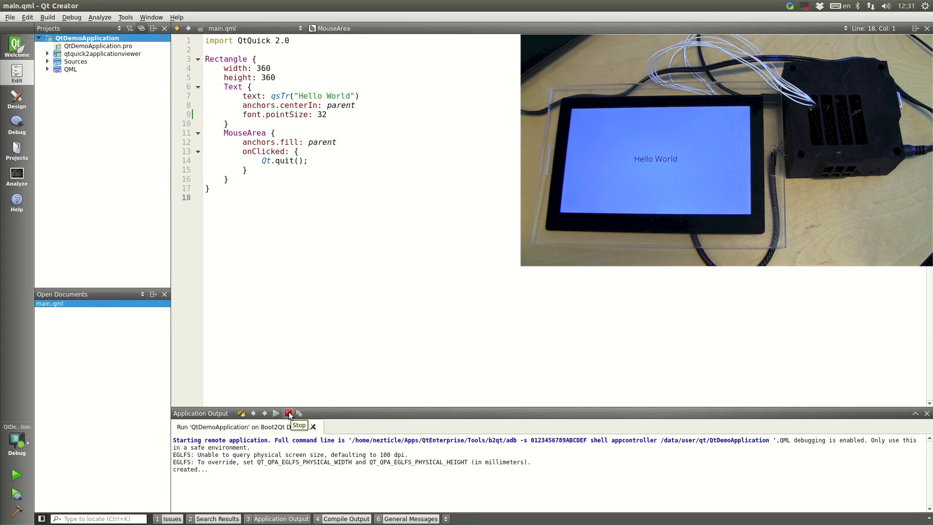
Step: Stop the running QtDemoApplication from the Application Output pane
click(289, 413)
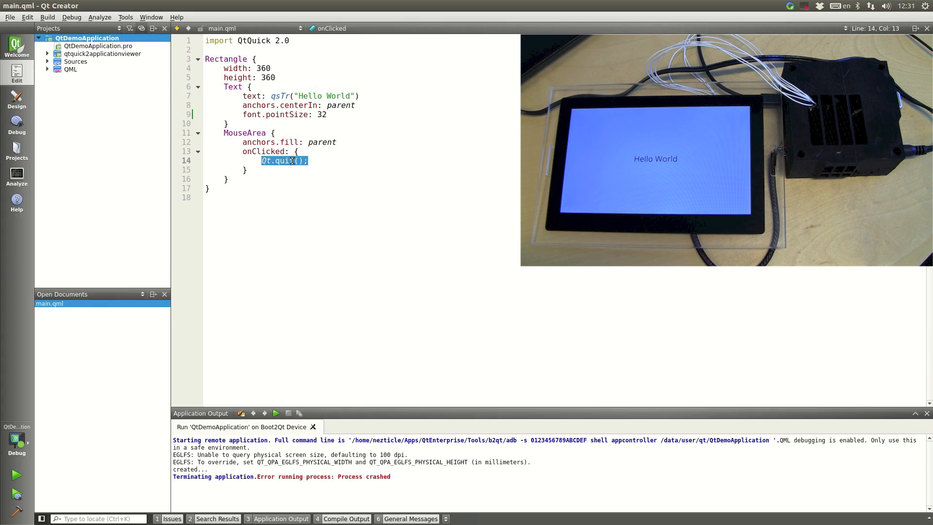
Step: Replace the quit call in onClicked with parent.color = "green" and redeploy
key(Delete)
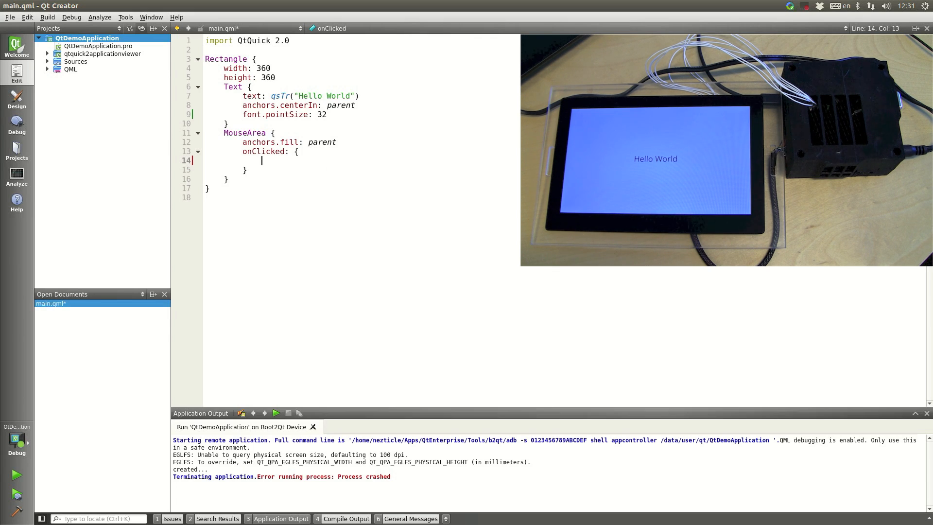
text(parent.)
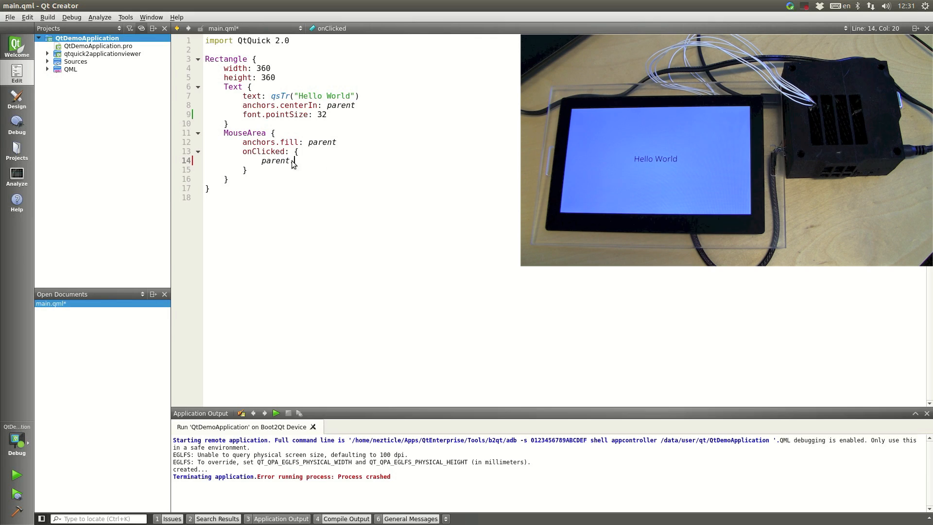
text(.color)
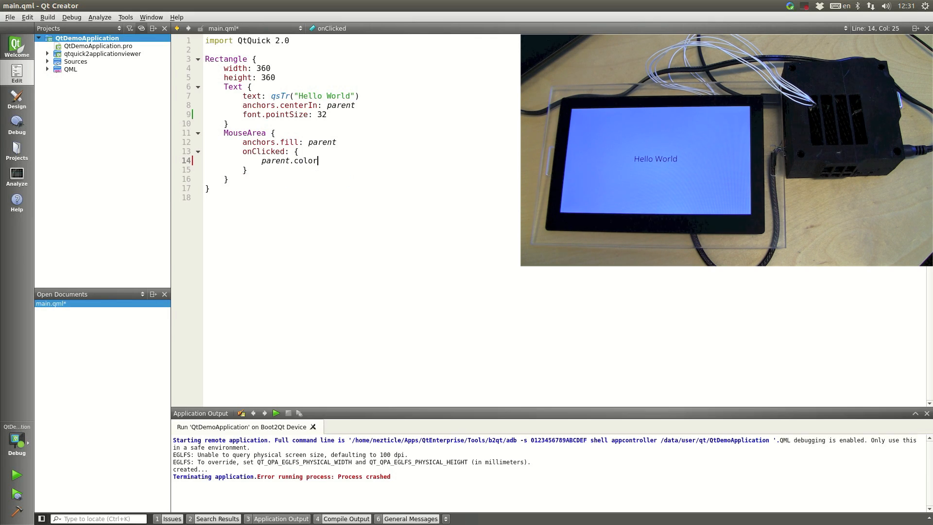
text(=)
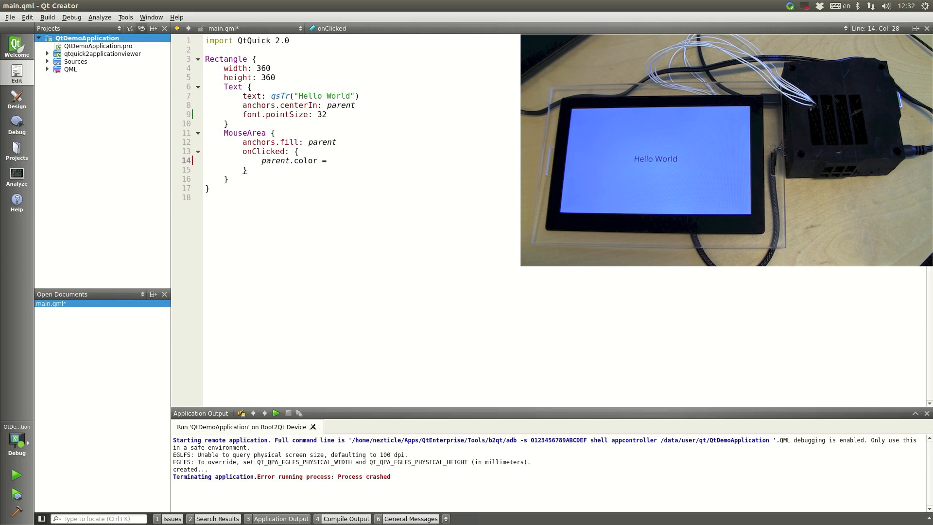
text("green")
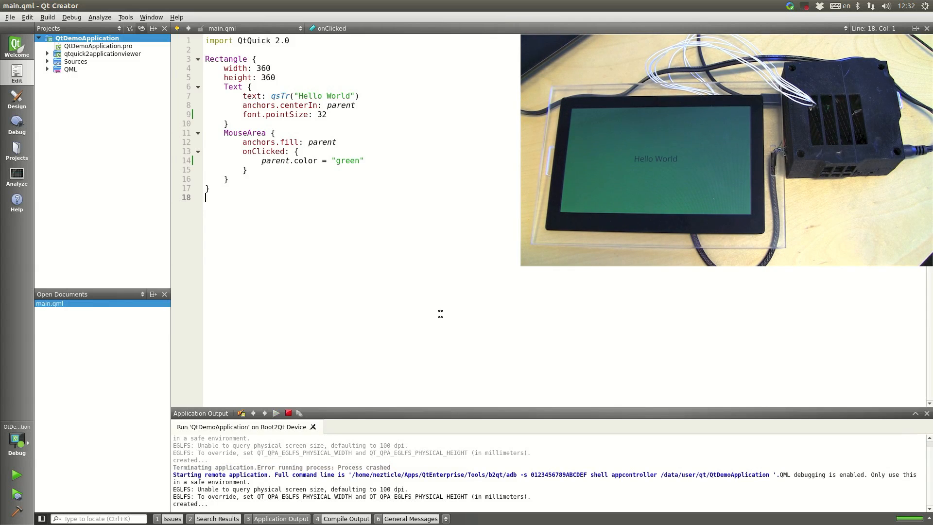
click(287, 413)
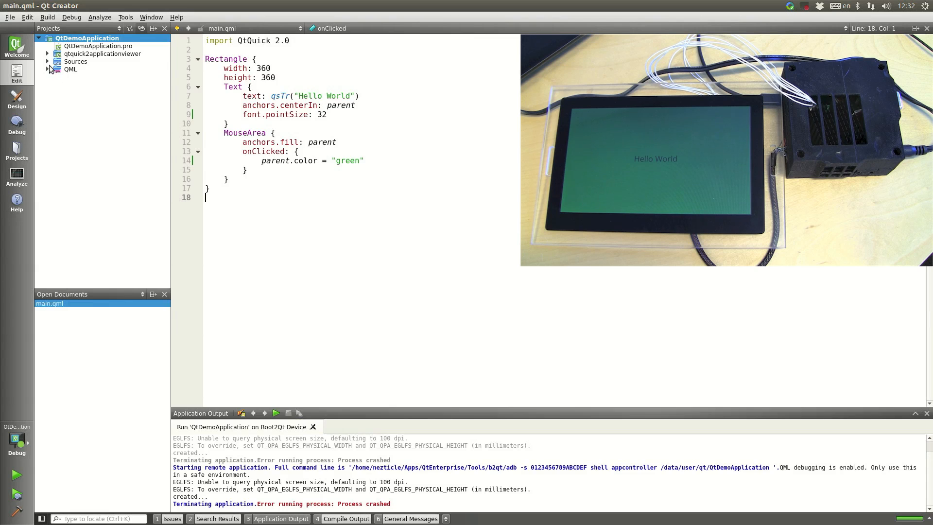
Step: Open main.cpp and qtquick2applicationviewer.cpp from the project sources
double_click(87, 69)
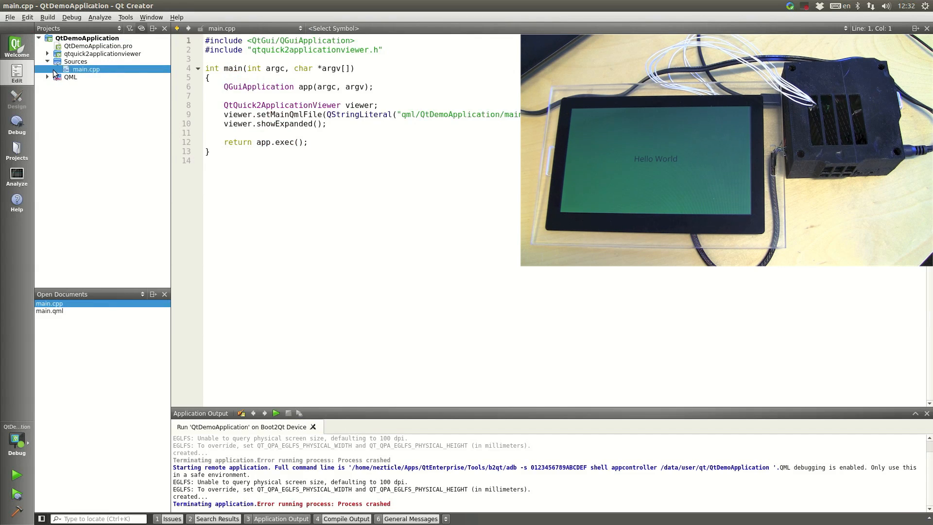
mouse_move(85, 69)
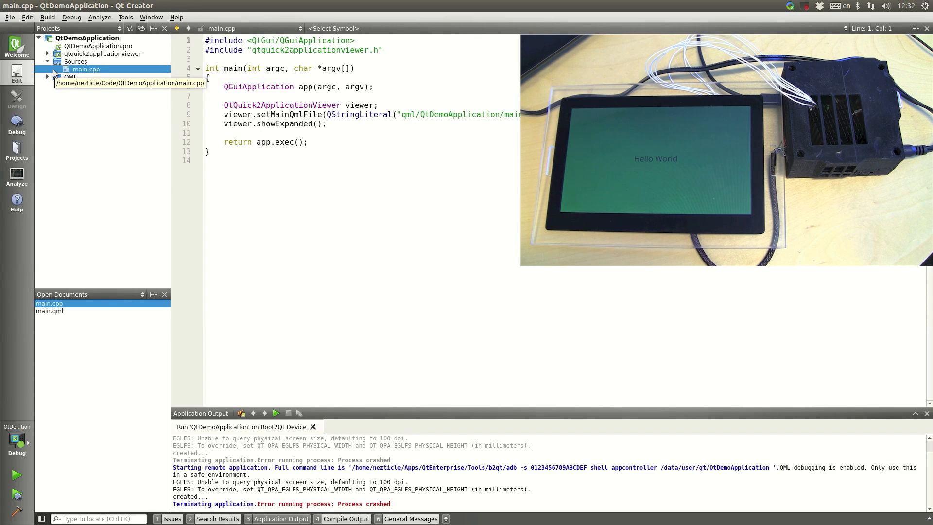
click(47, 54)
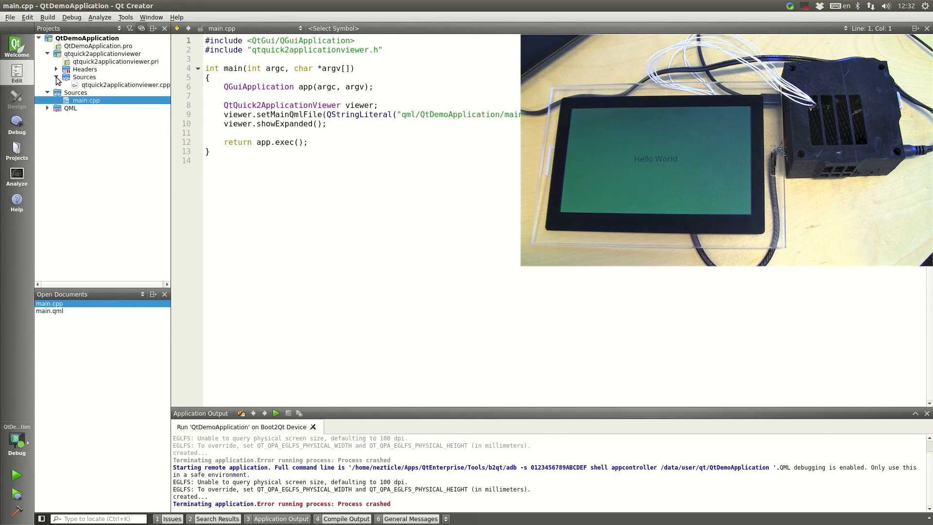
double_click(125, 84)
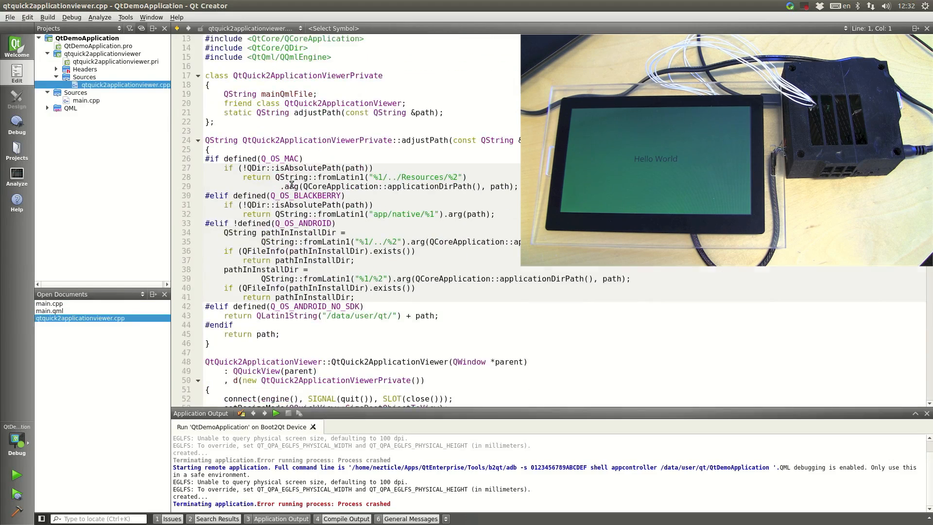
scroll(down, 3)
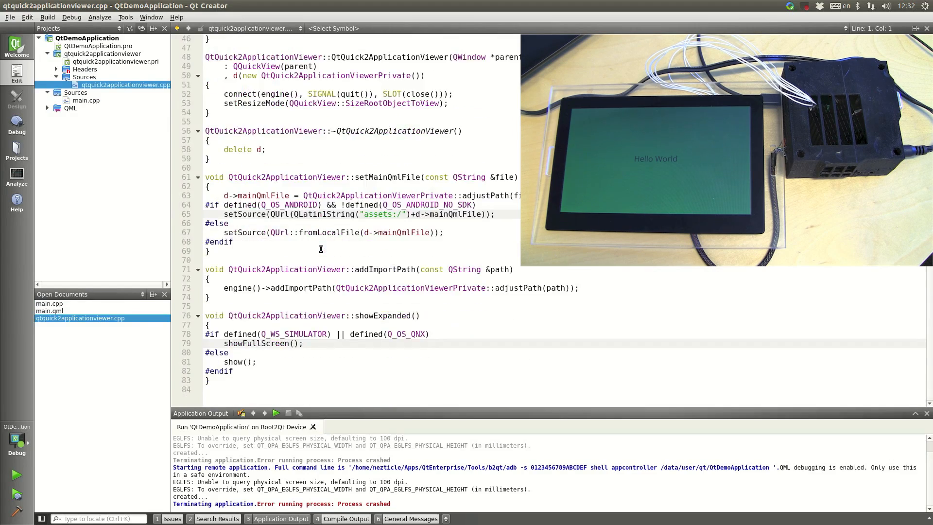
scroll(up, 3)
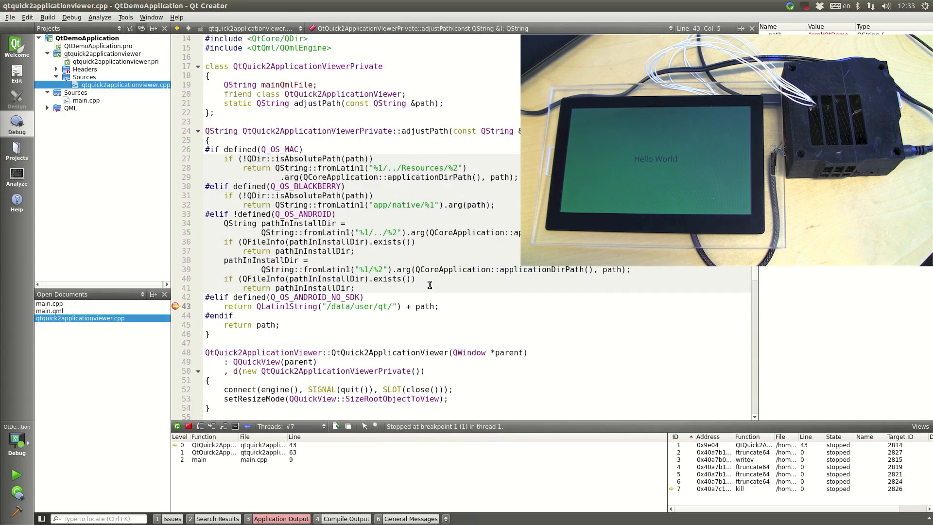
Step: Inspect the calling frame in the Stack view at the adjustPath line 43 breakpoint
scroll(down, 3)
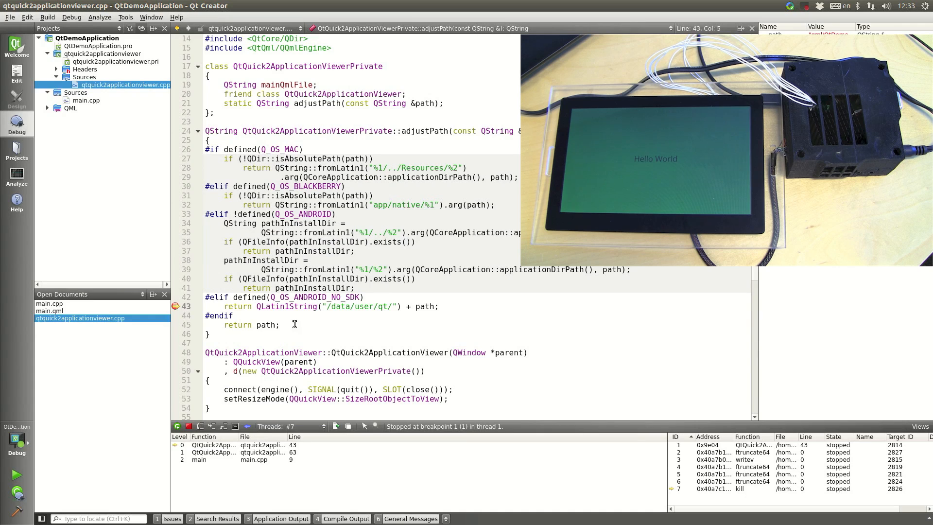
mouse_move(234, 451)
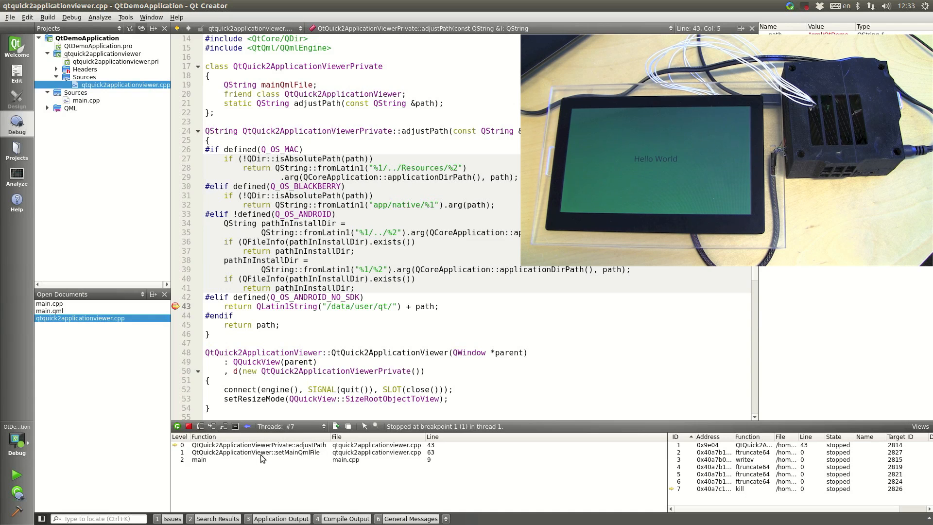
click(256, 453)
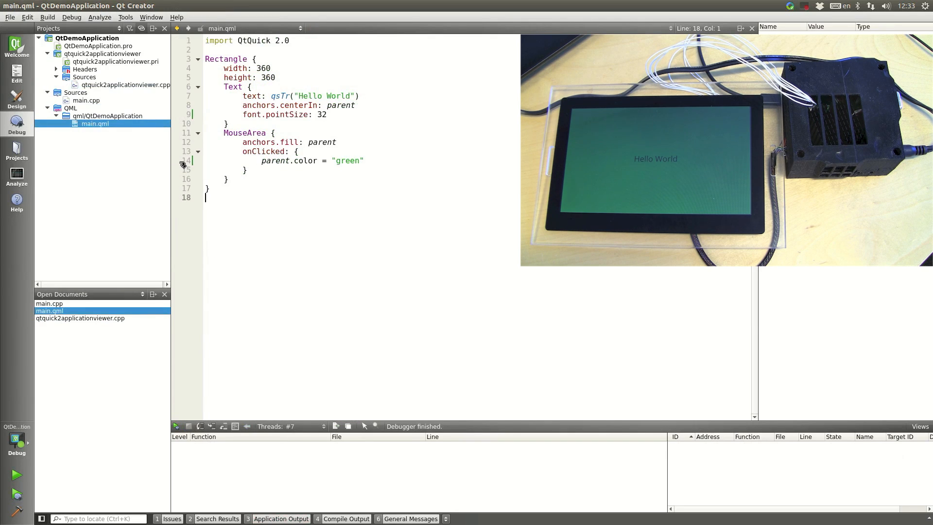
Step: Set a breakpoint on line 14 of main.qml inside the onClicked handler
click(176, 159)
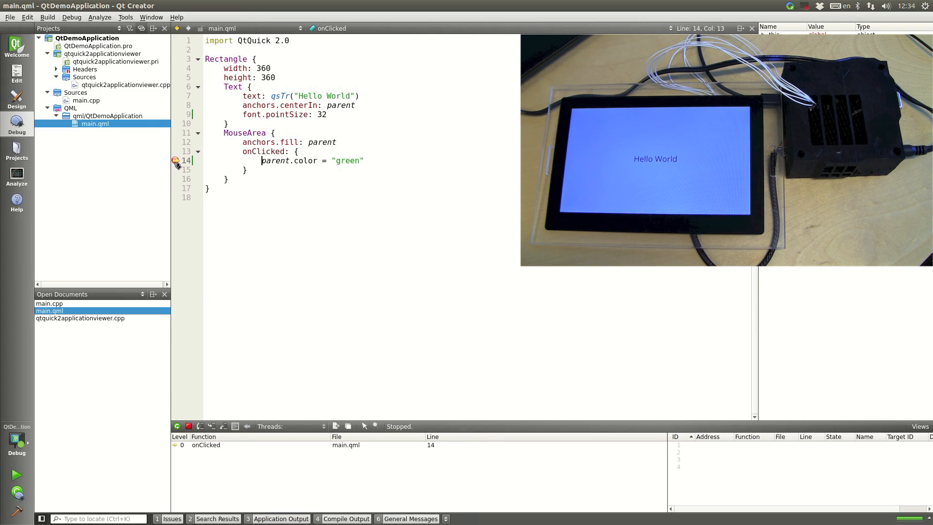
mouse_move(303, 394)
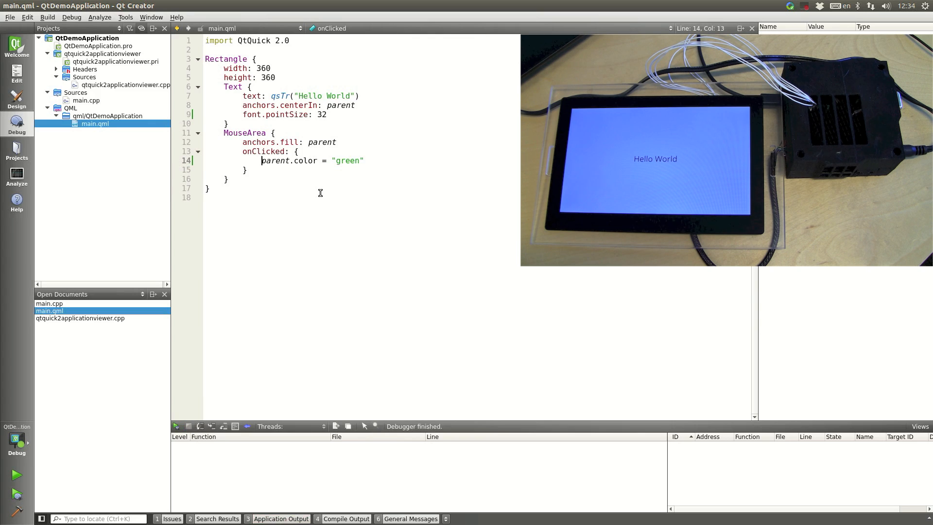
mouse_move(305, 224)
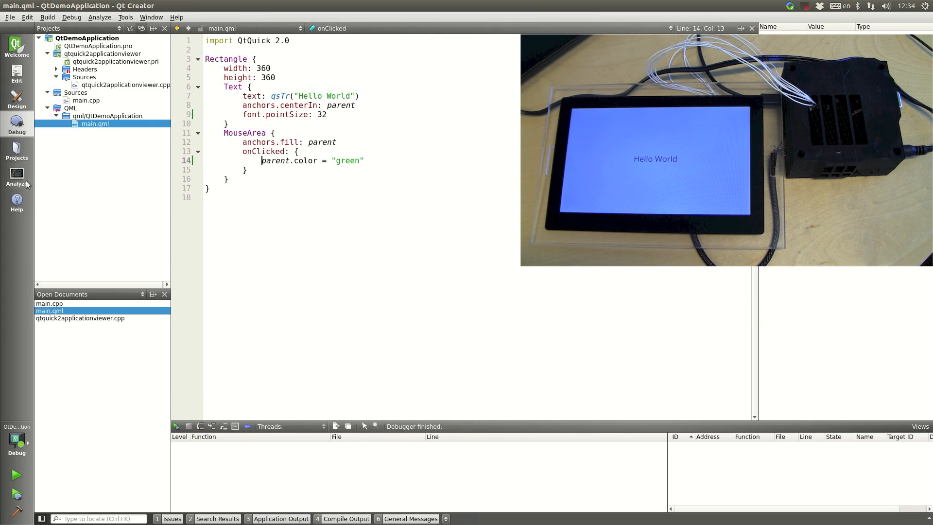
Step: Open the QML Profiler from the Analyze mode
click(17, 176)
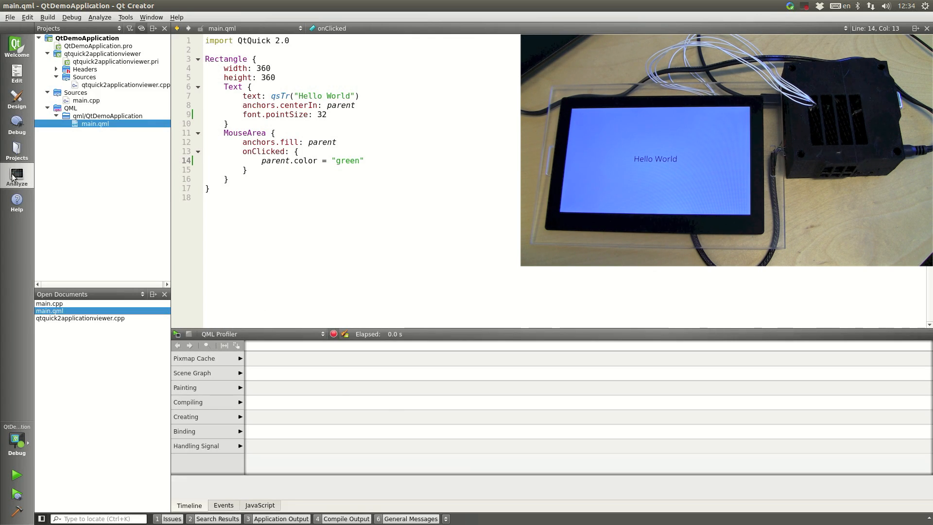
mouse_move(16, 176)
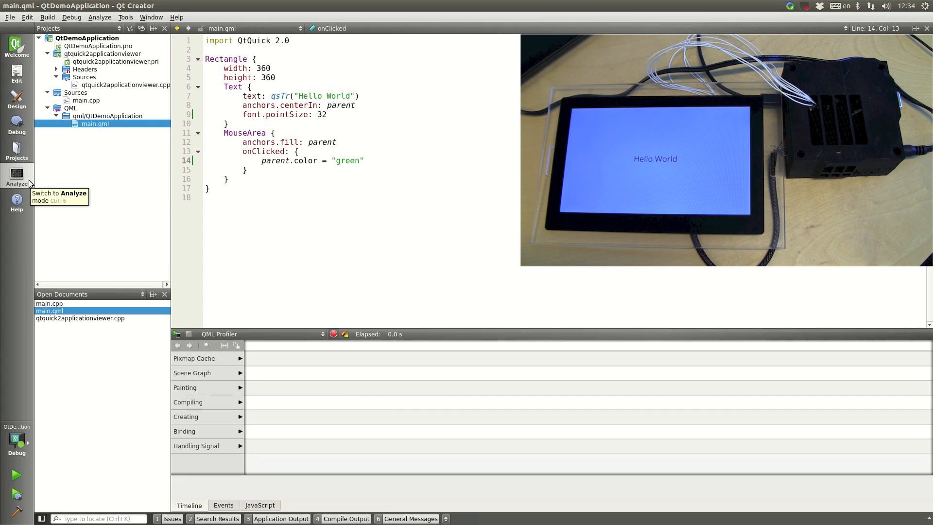